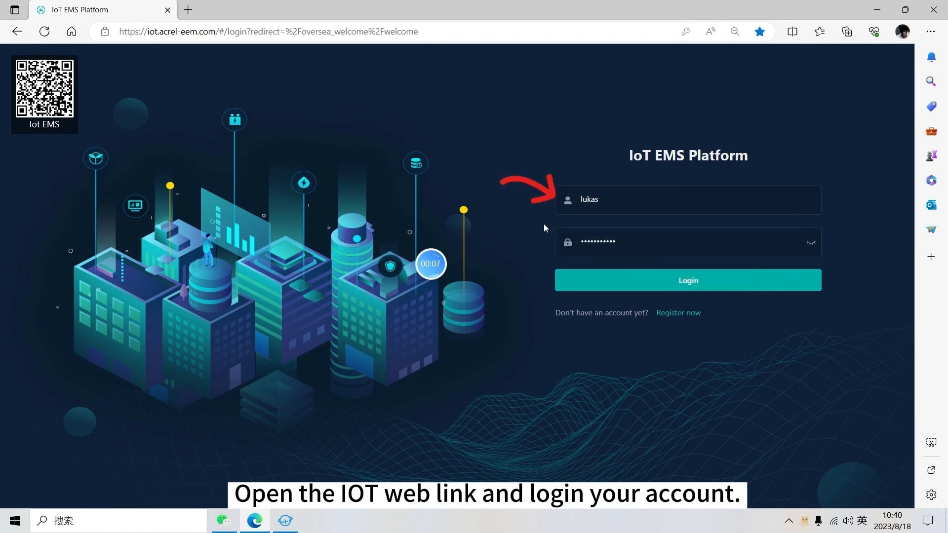
- Sign in with the lukas account and reach the main dashboard
left_click(688, 280)
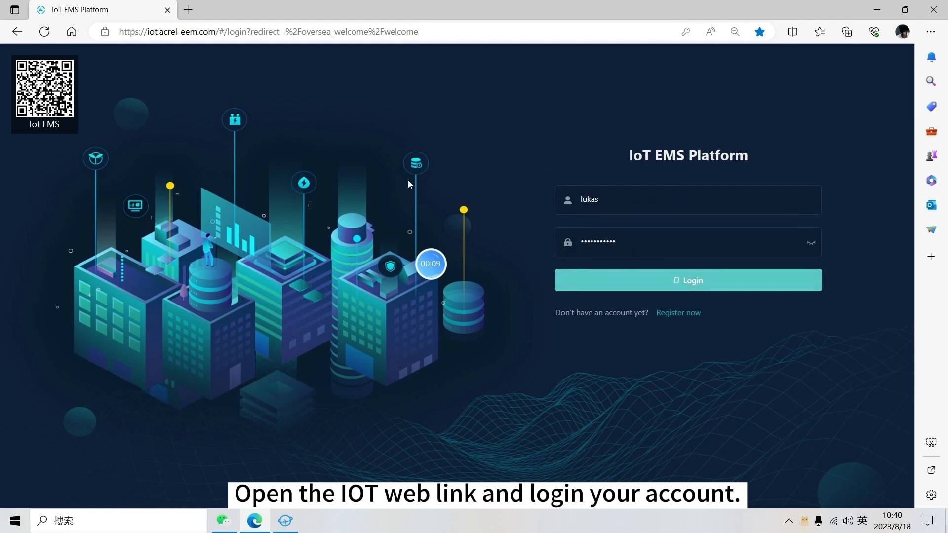
left_click(688, 280)
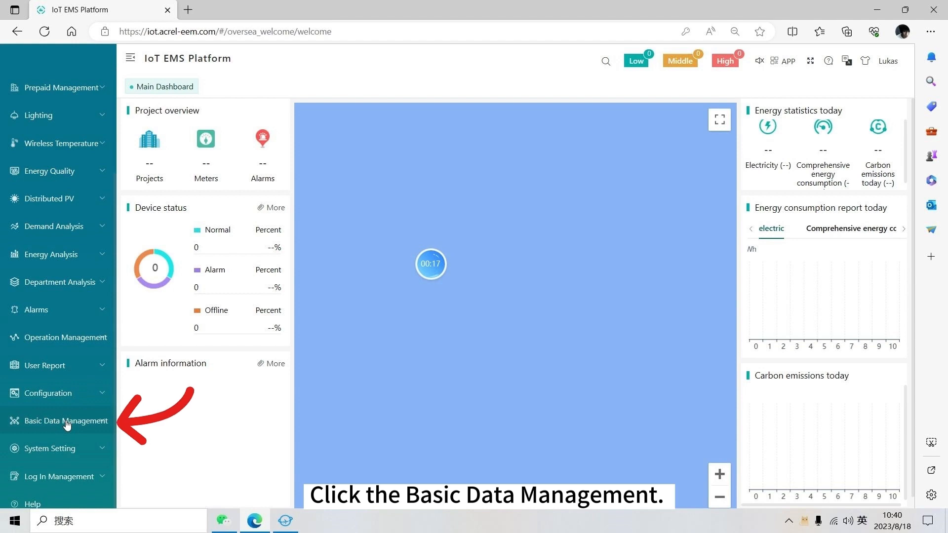
- Go to Project Management under Basic Data Management, showing the empty project list
left_click(66, 421)
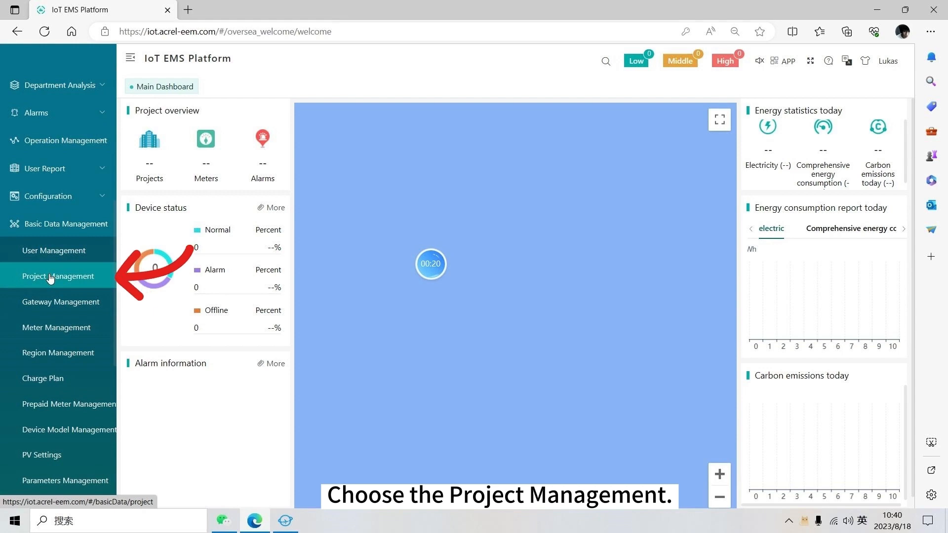
left_click(57, 277)
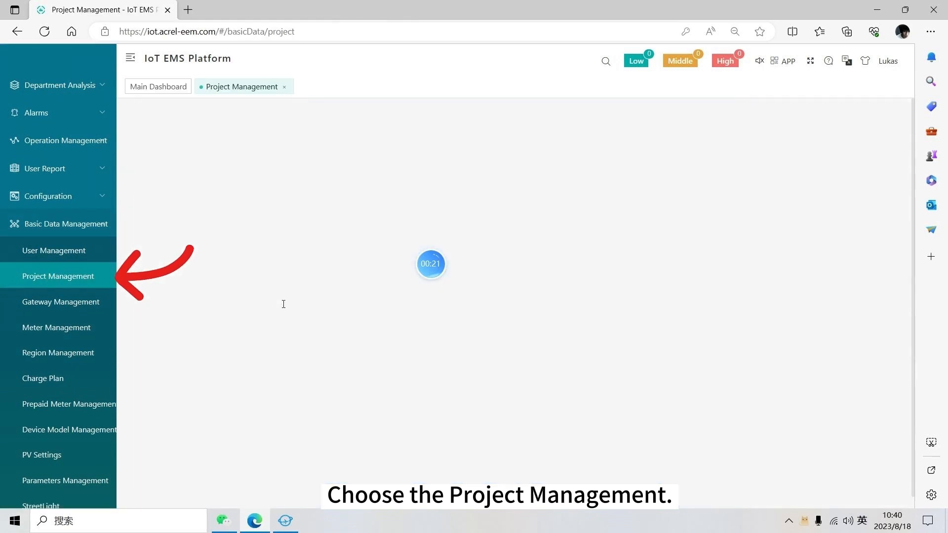
left_click(58, 276)
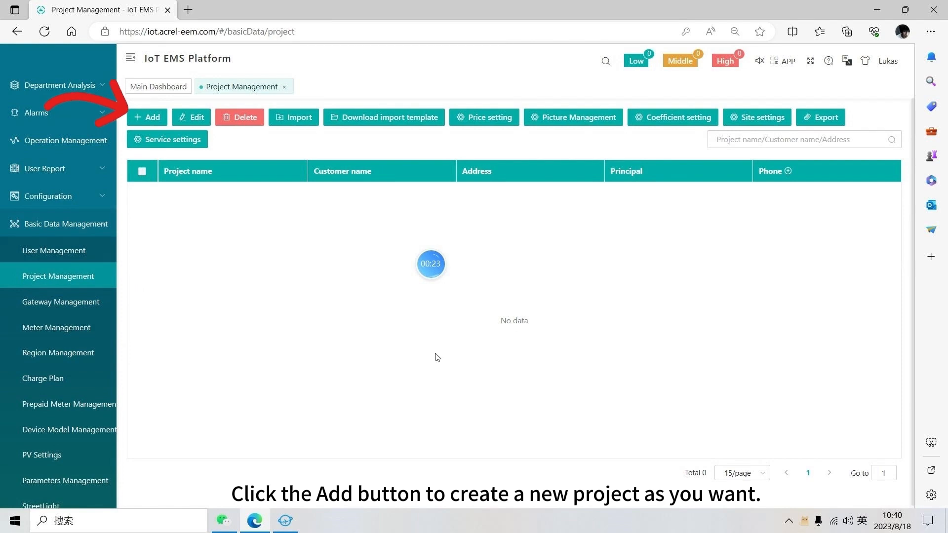
- Start a new project with name ARD3T, customer ARD3T and address China
left_click(147, 116)
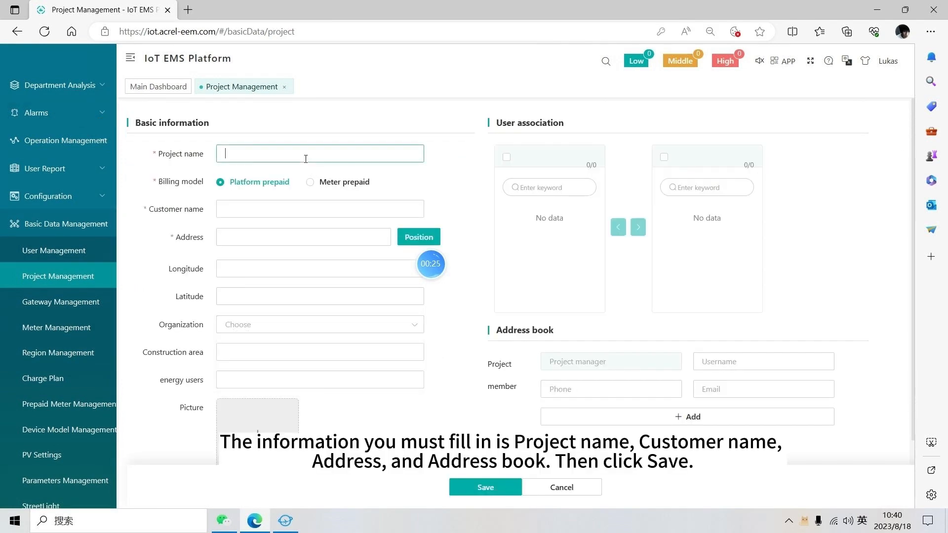
type("ARD3T")
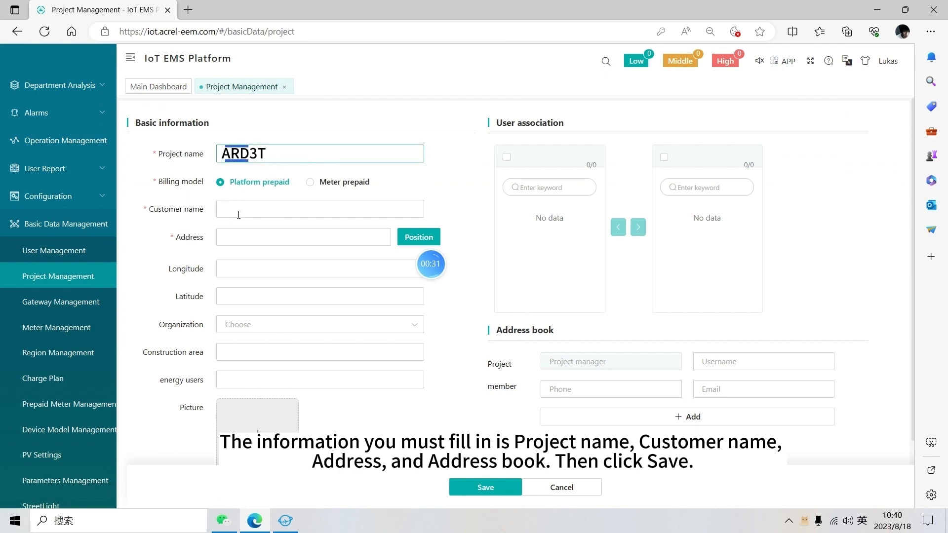
type("ARD3T")
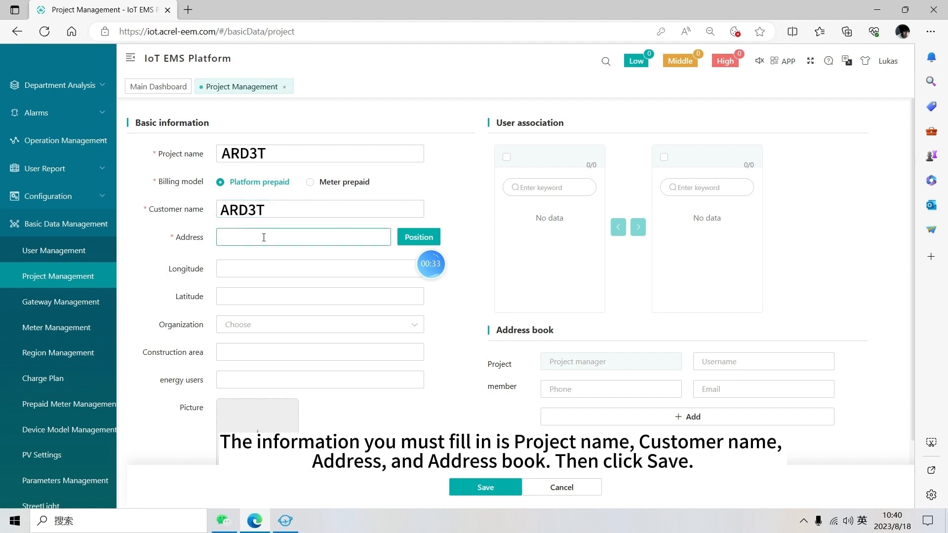
type("China")
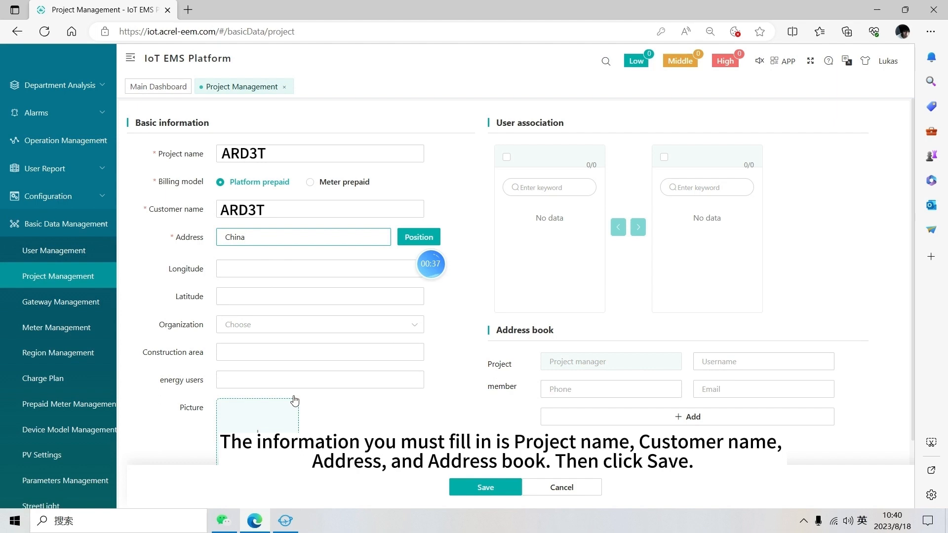
- Enter the address book contact name lukas and phone +861876
left_click(763, 362)
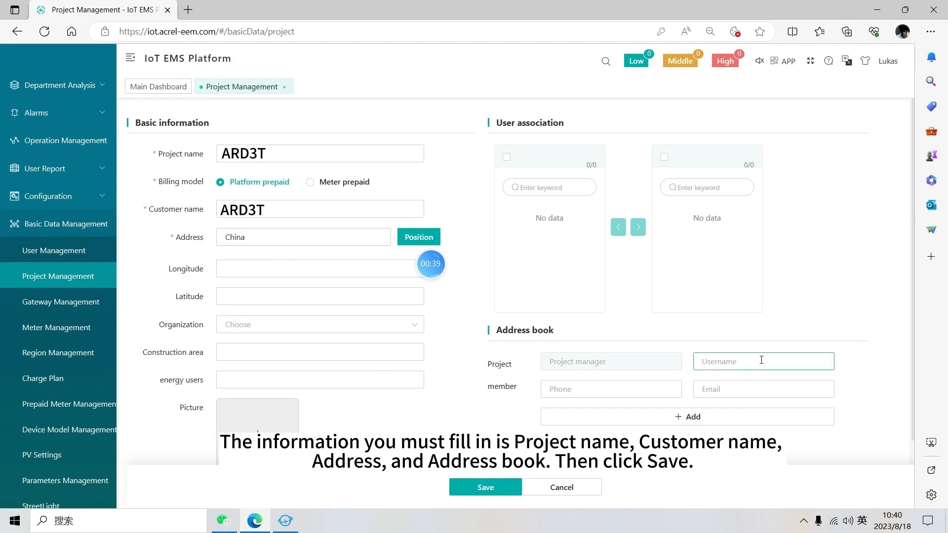
type("LUKA")
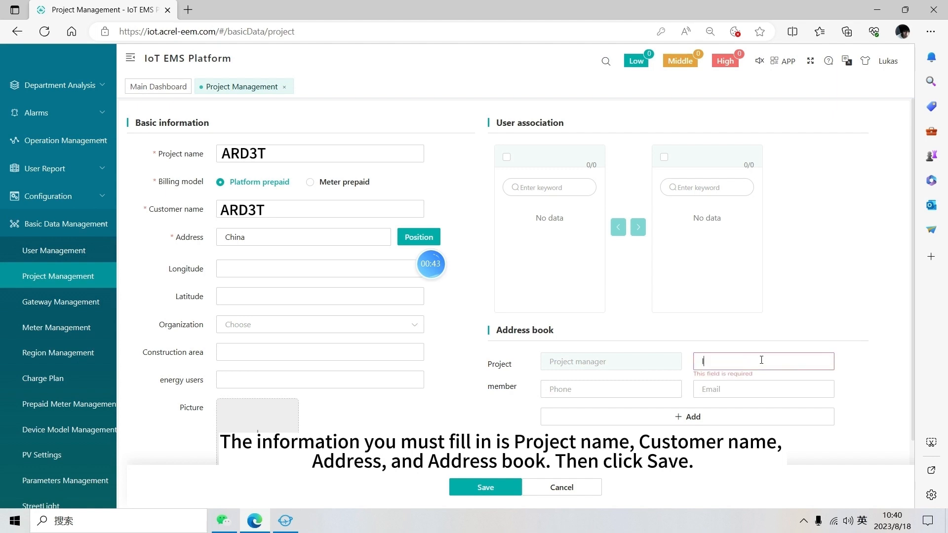
type("lukas")
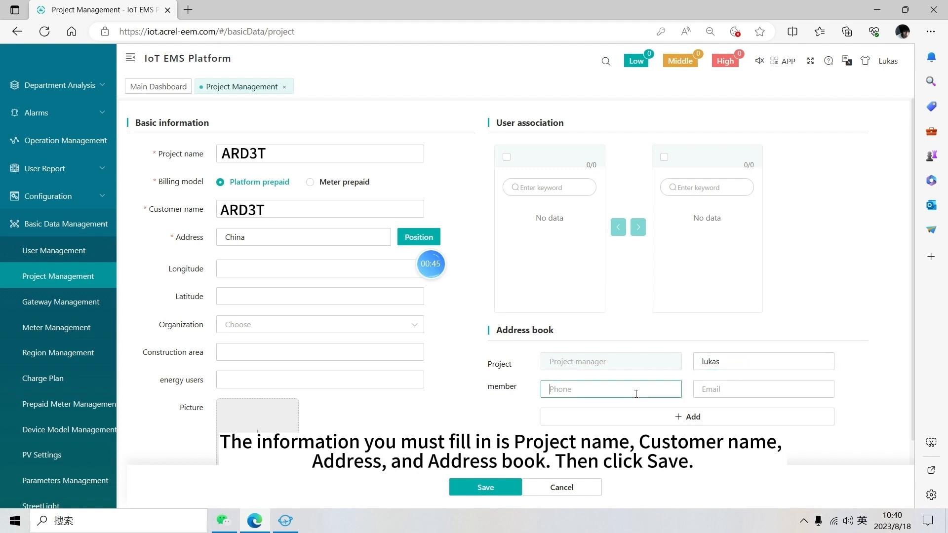
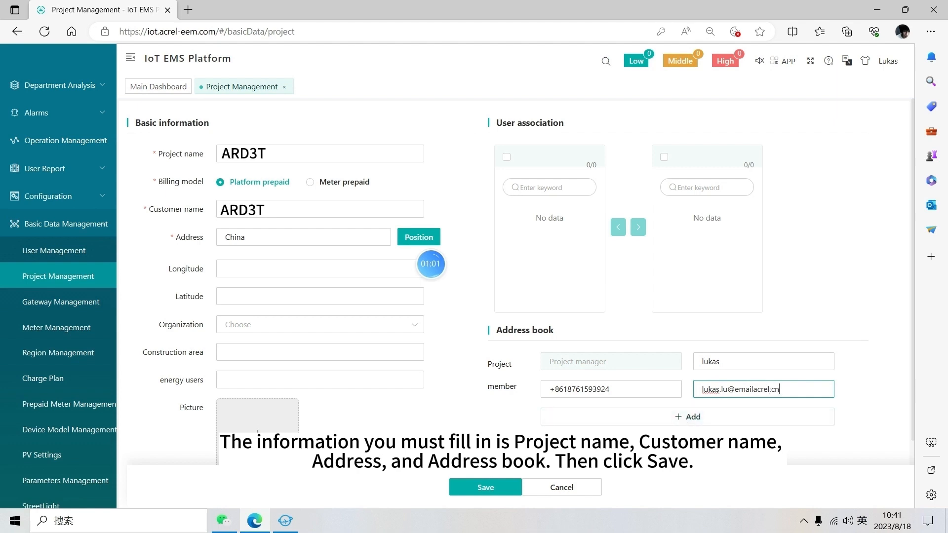
- Save project ARD3T so it appears in the project list
left_click(485, 487)
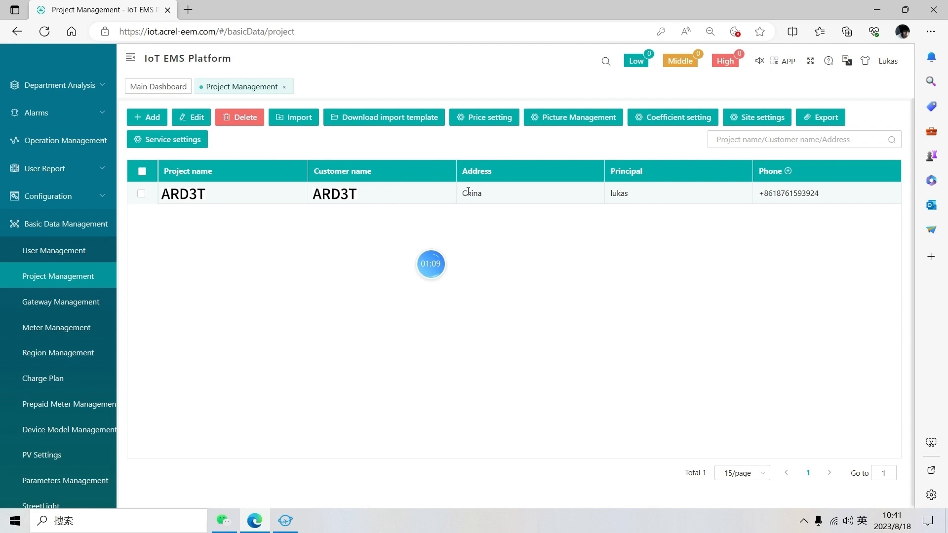
double_click(618, 193)
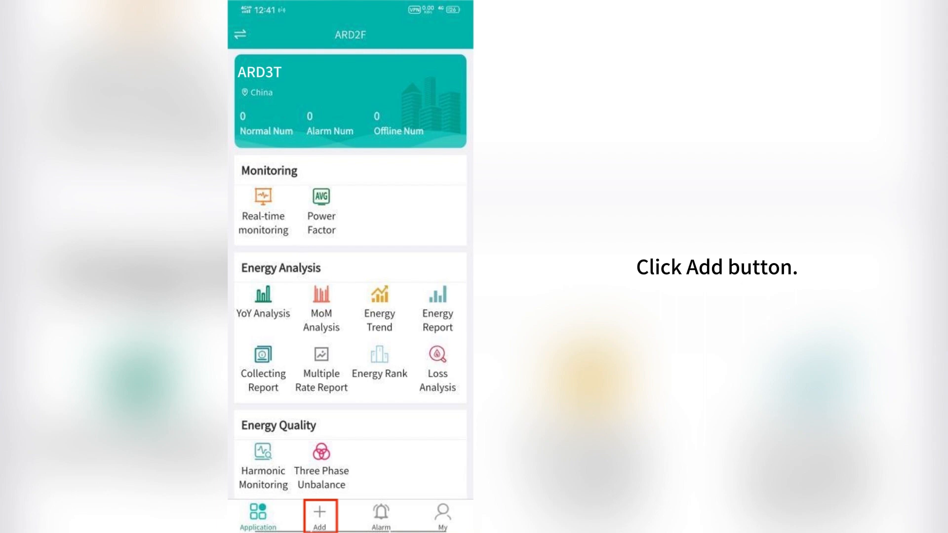
- Start adding a new device from the app home screen
left_click(319, 514)
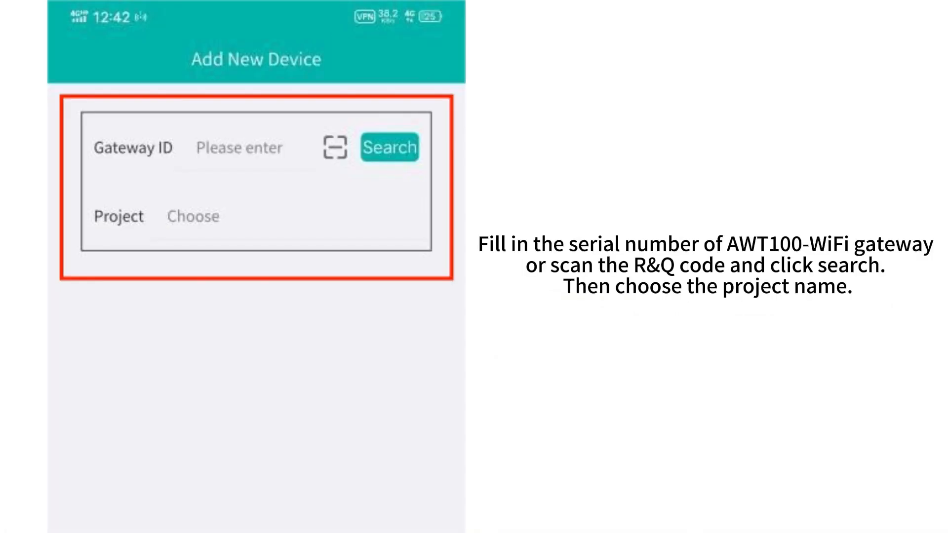